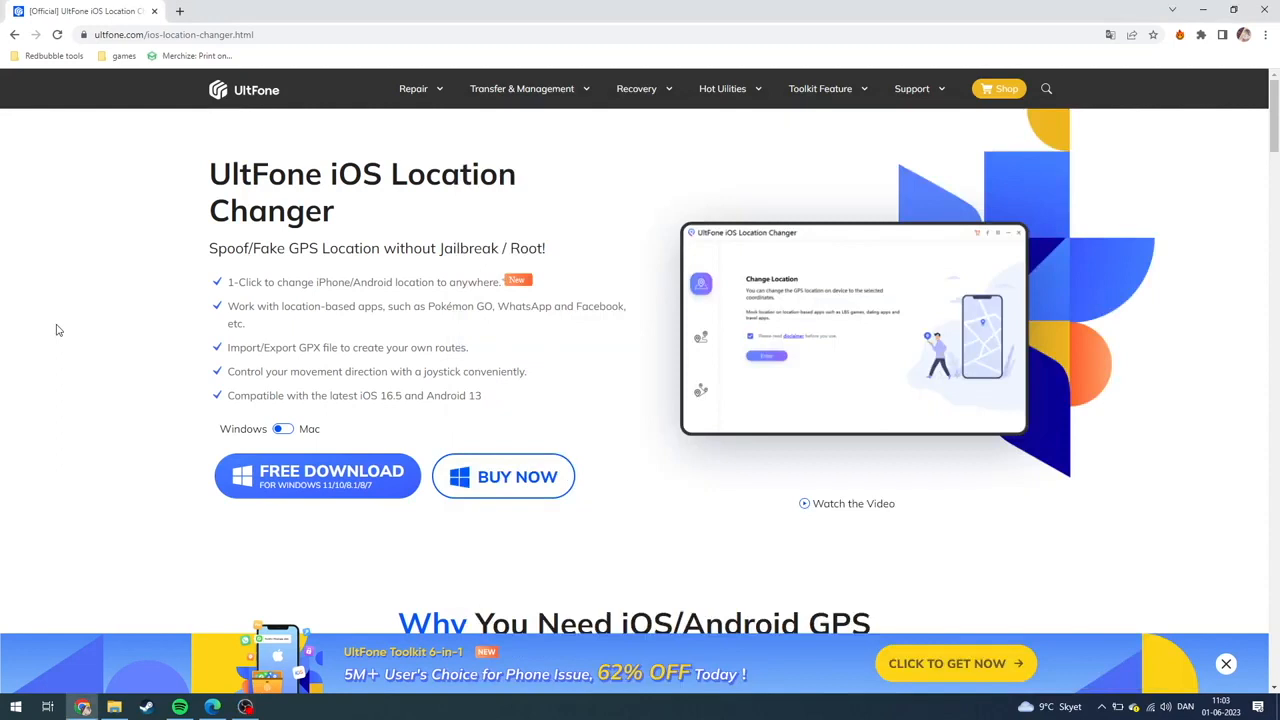
pyautogui.moveTo(454, 166)
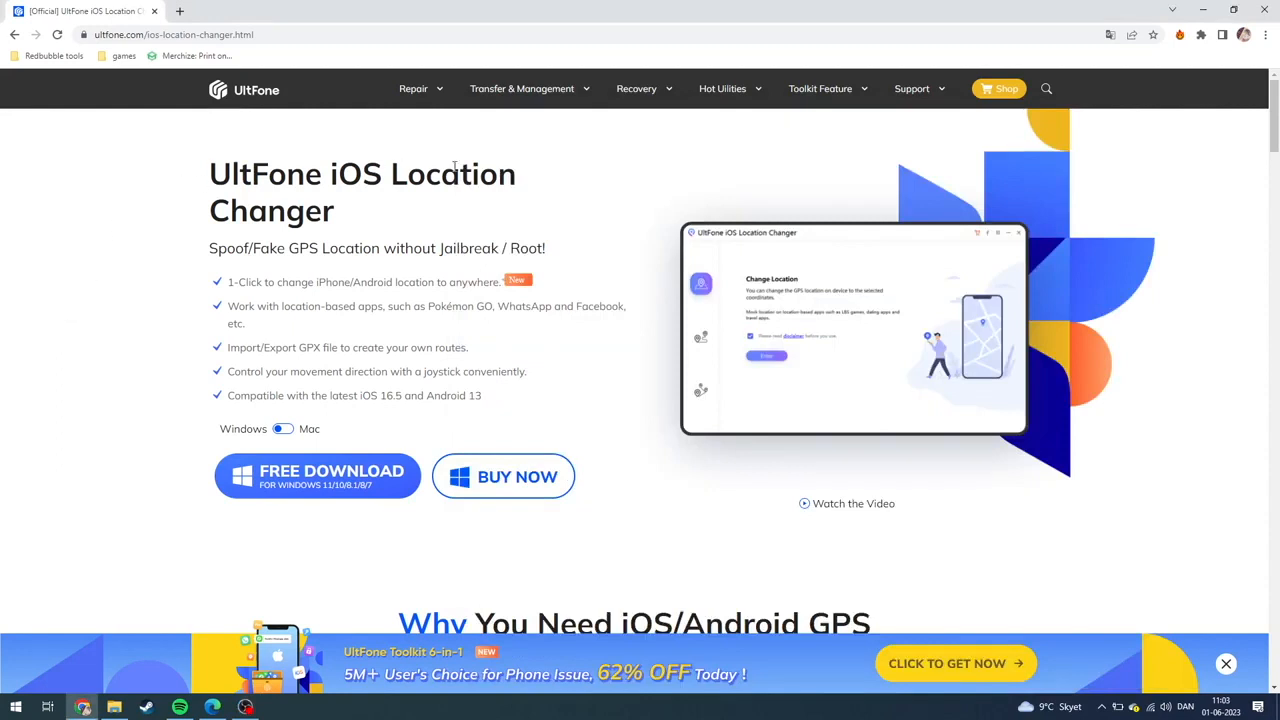
pyautogui.moveTo(560, 172)
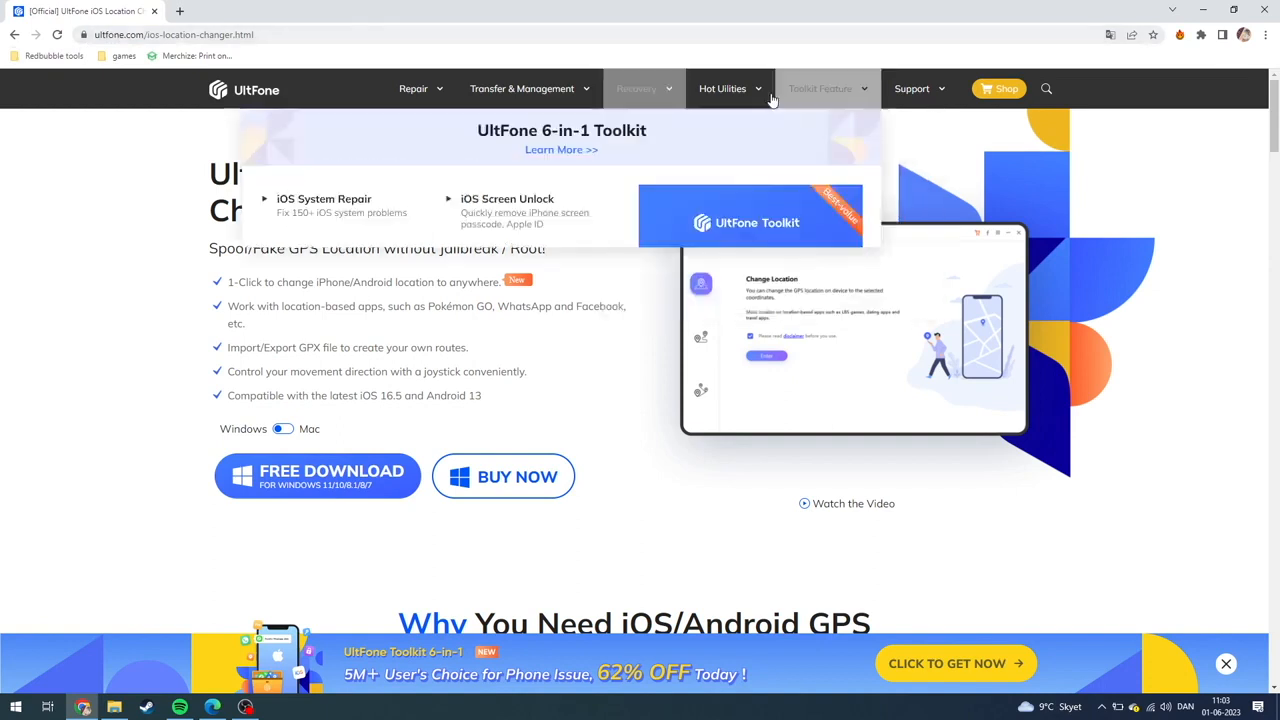
# - Navigate UltFone's hot utility products to the iOS Location Changer download page
pyautogui.click(724, 88)
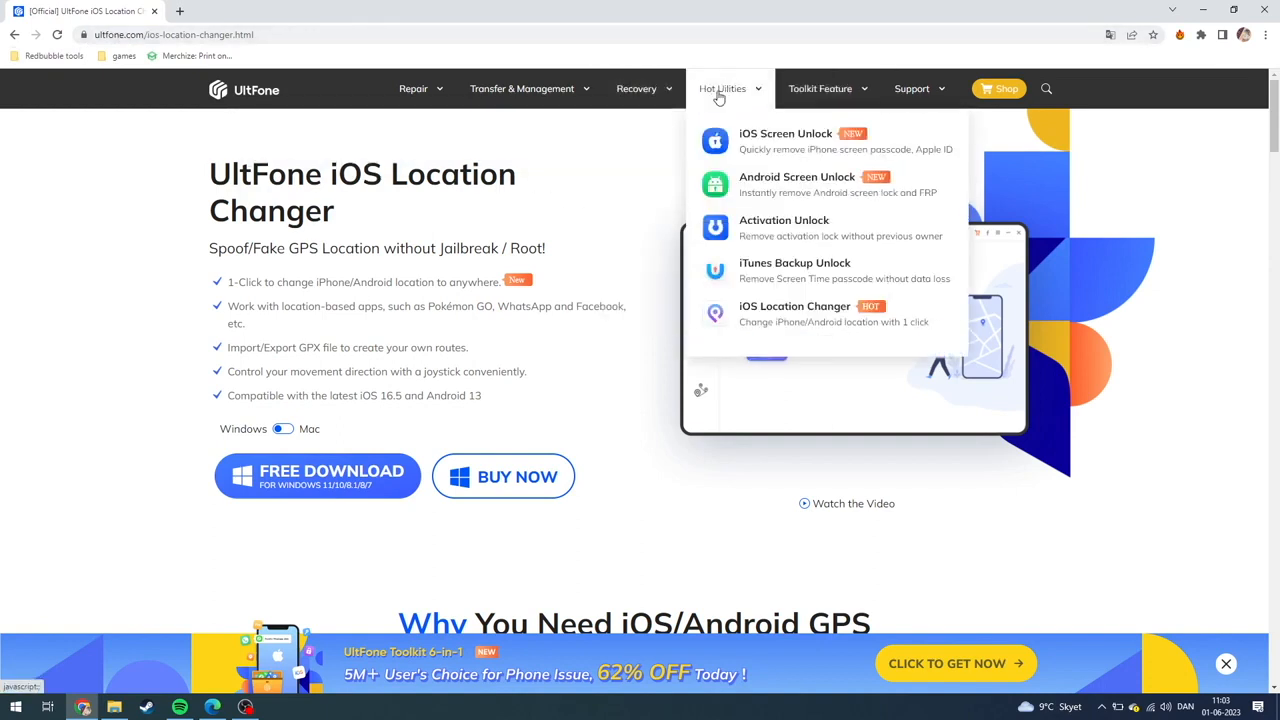
pyautogui.moveTo(772, 314)
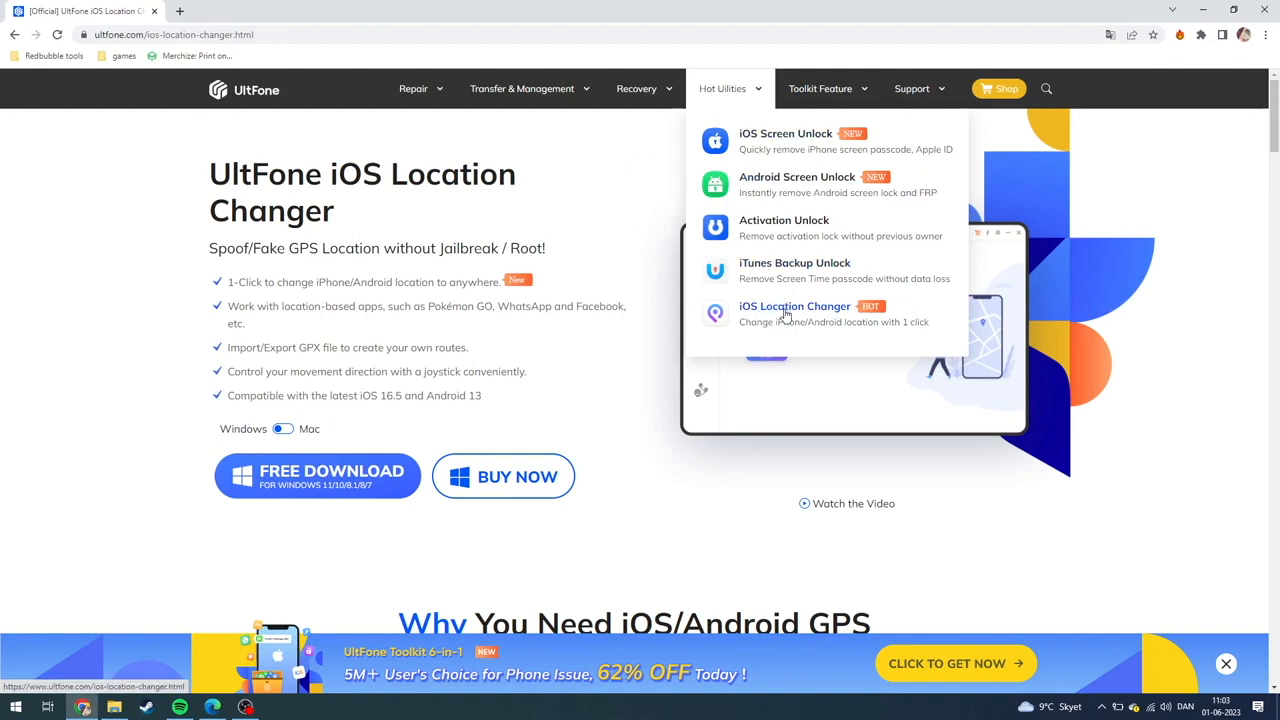
pyautogui.click(794, 306)
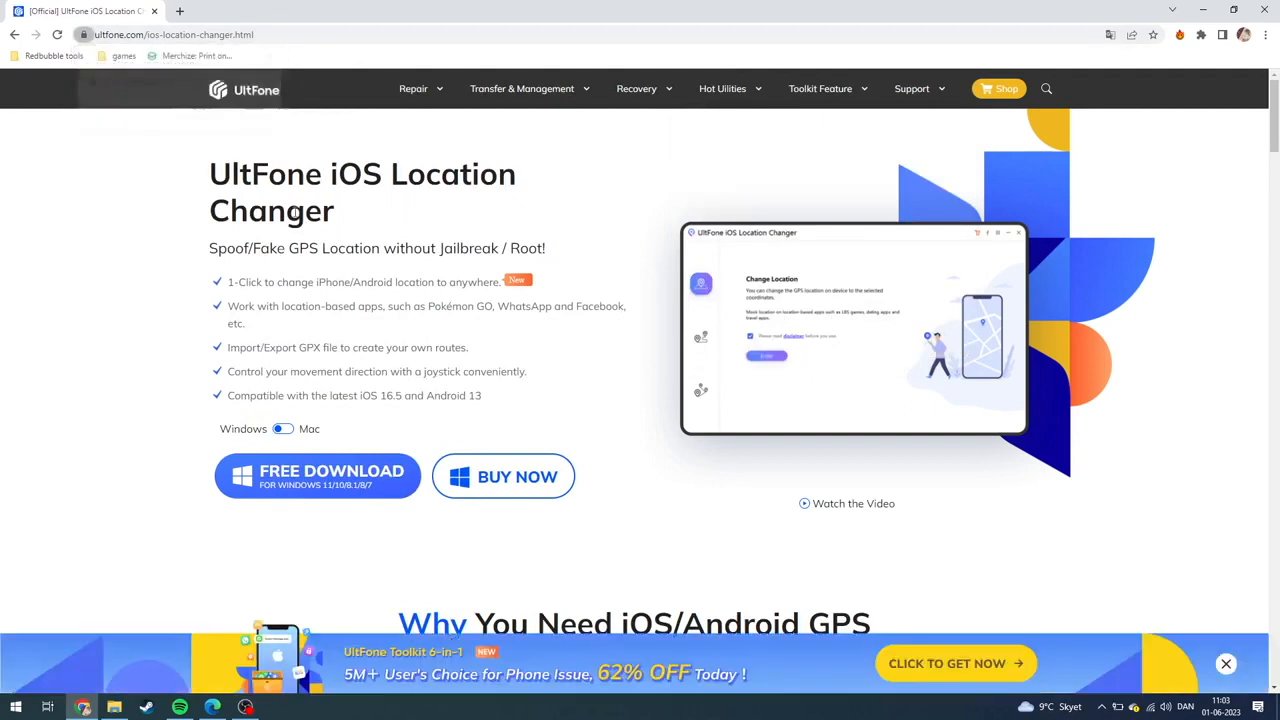
pyautogui.click(316, 476)
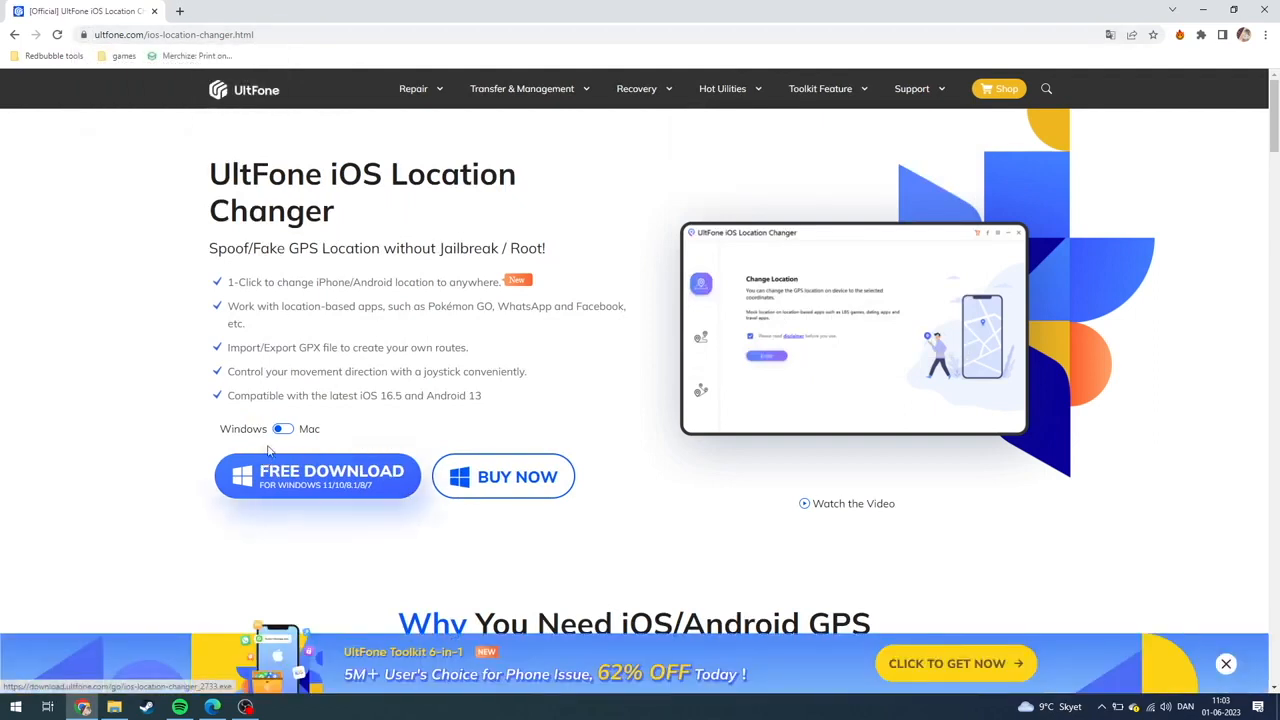
pyautogui.doubleClick(244, 428)
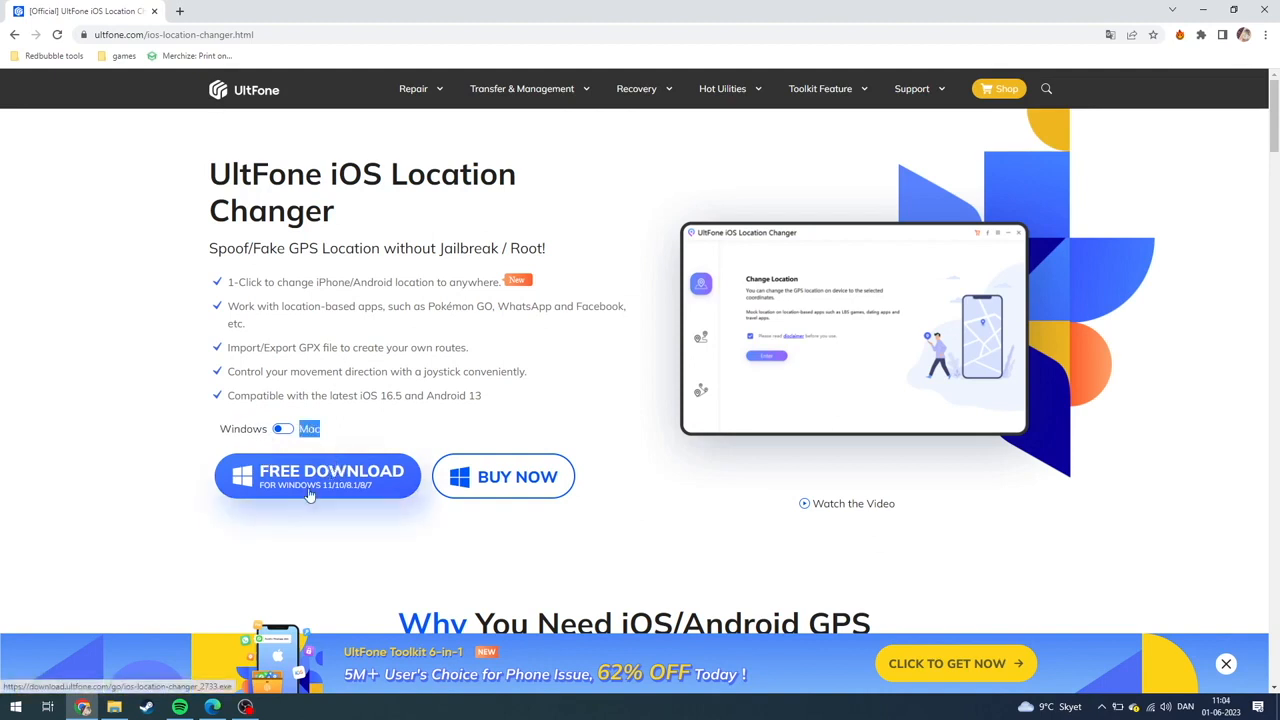
pyautogui.moveTo(310, 480)
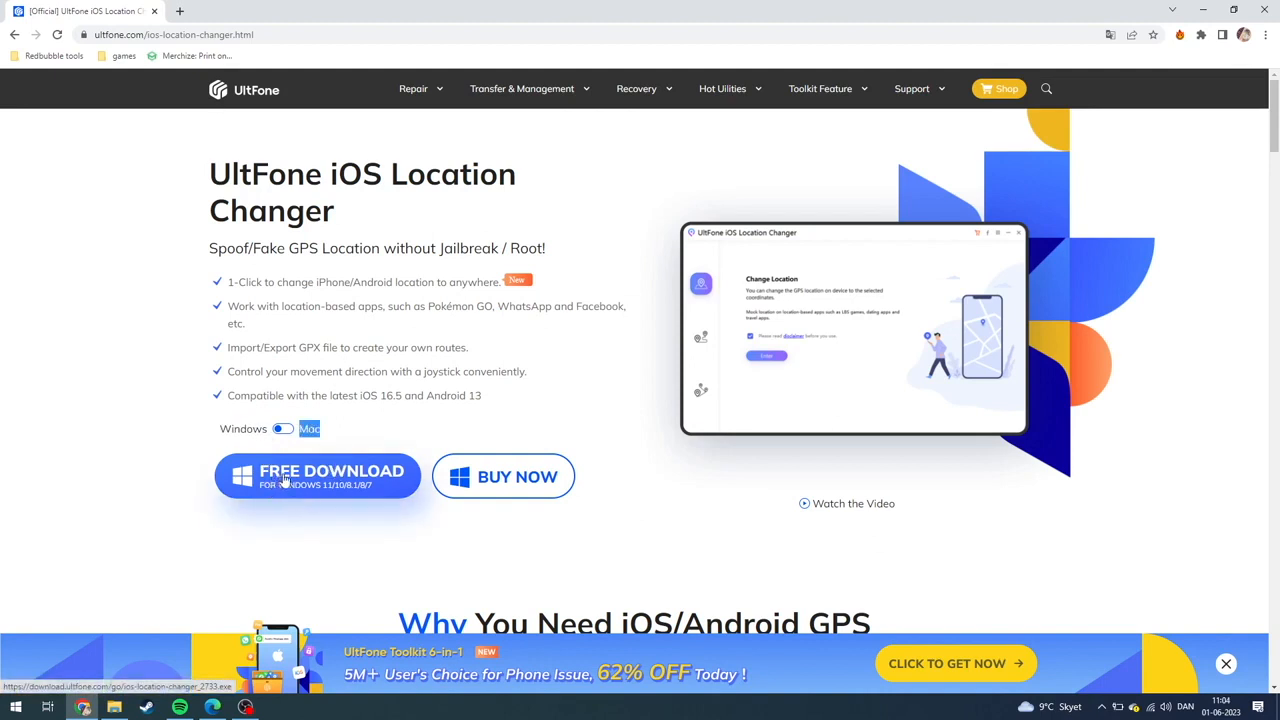
pyautogui.moveTo(348, 484)
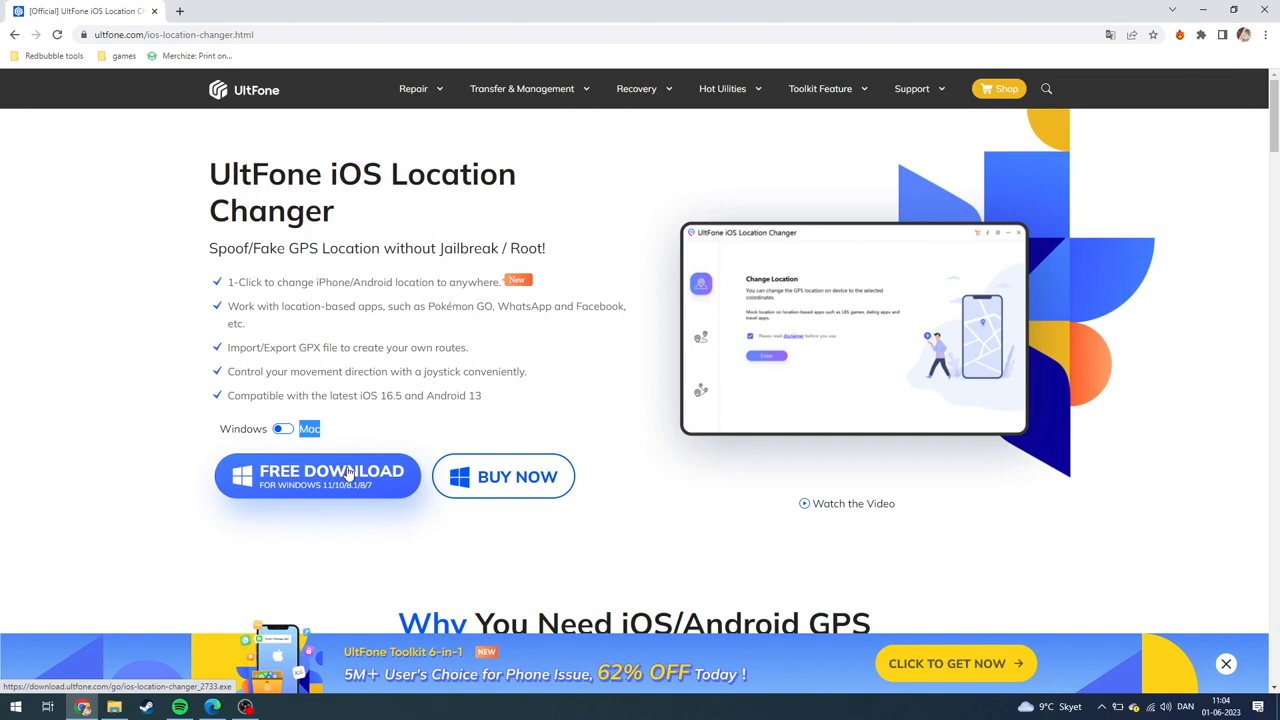
pyautogui.moveTo(504, 476)
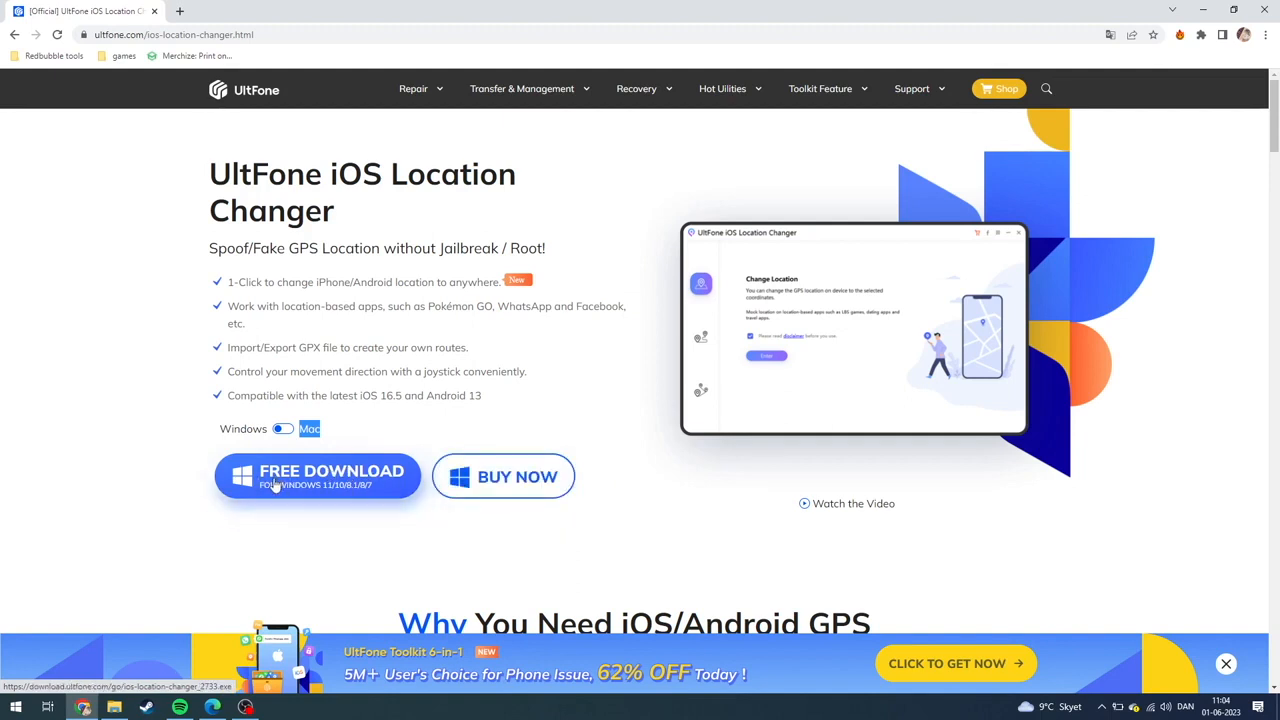
# - Download the Windows installer via FREE DOWNLOAD and run the downloaded .exe
pyautogui.click(316, 476)
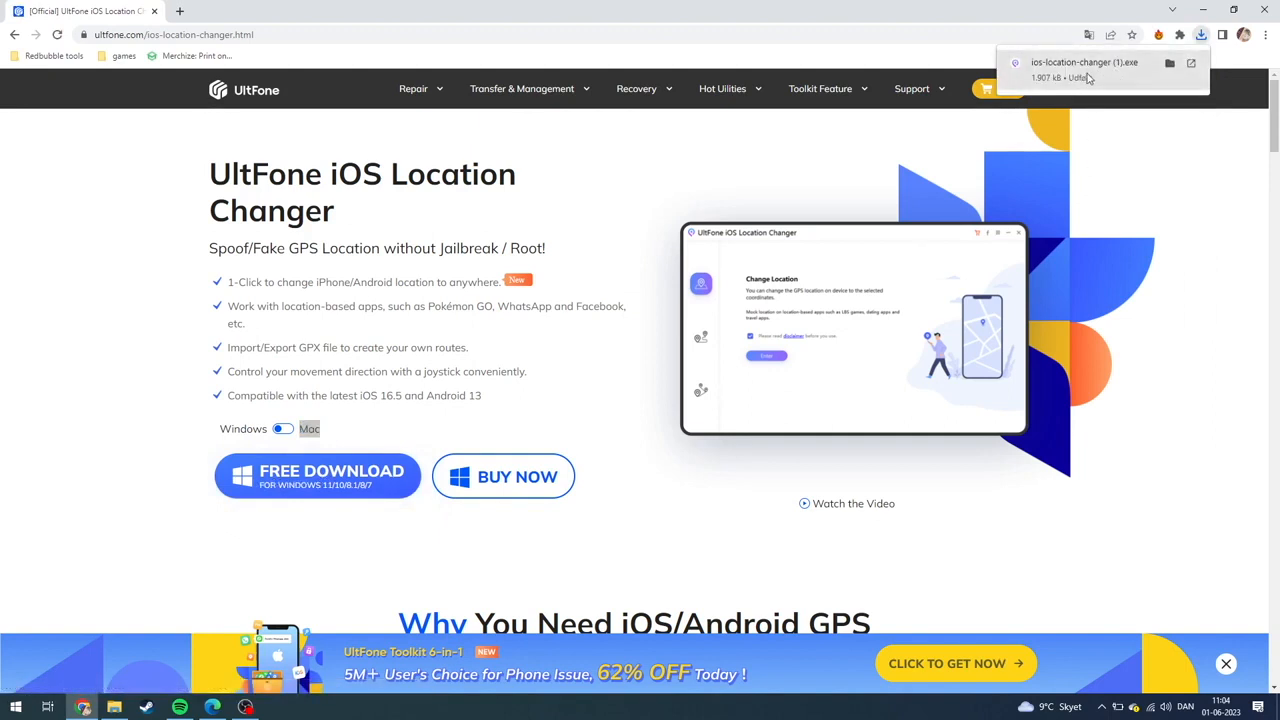
pyautogui.moveTo(1084, 78)
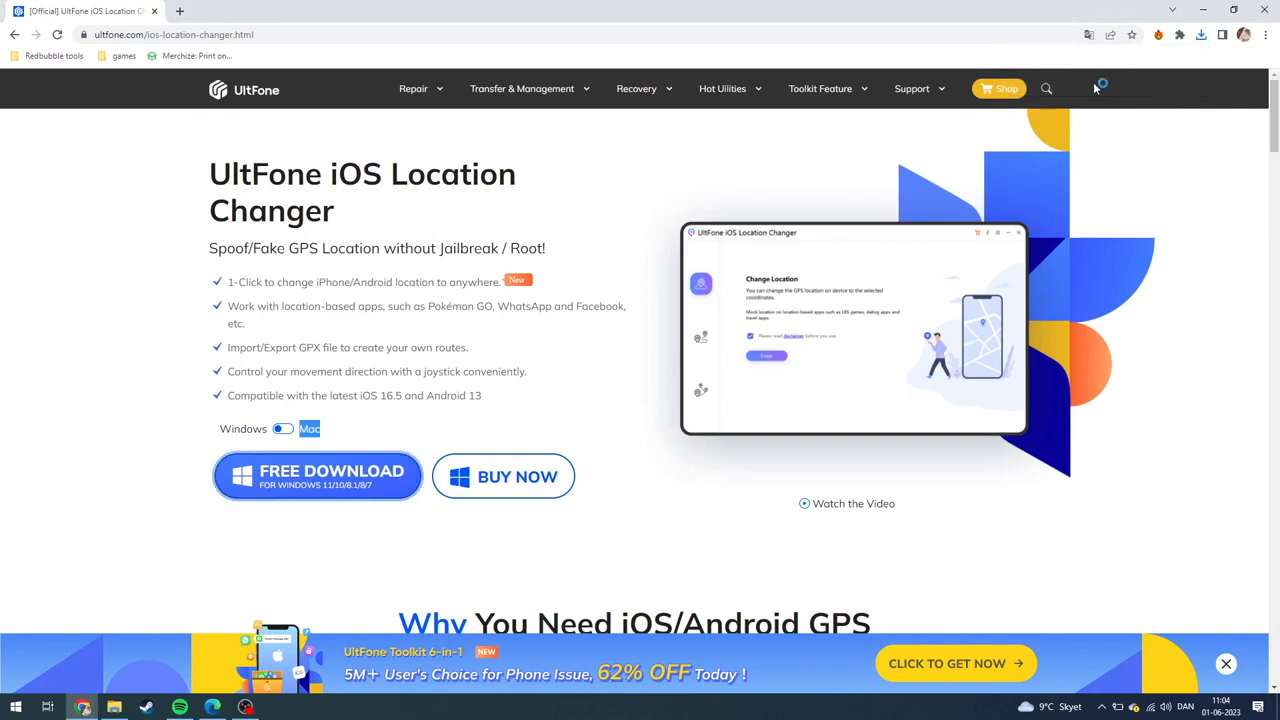
pyautogui.click(316, 476)
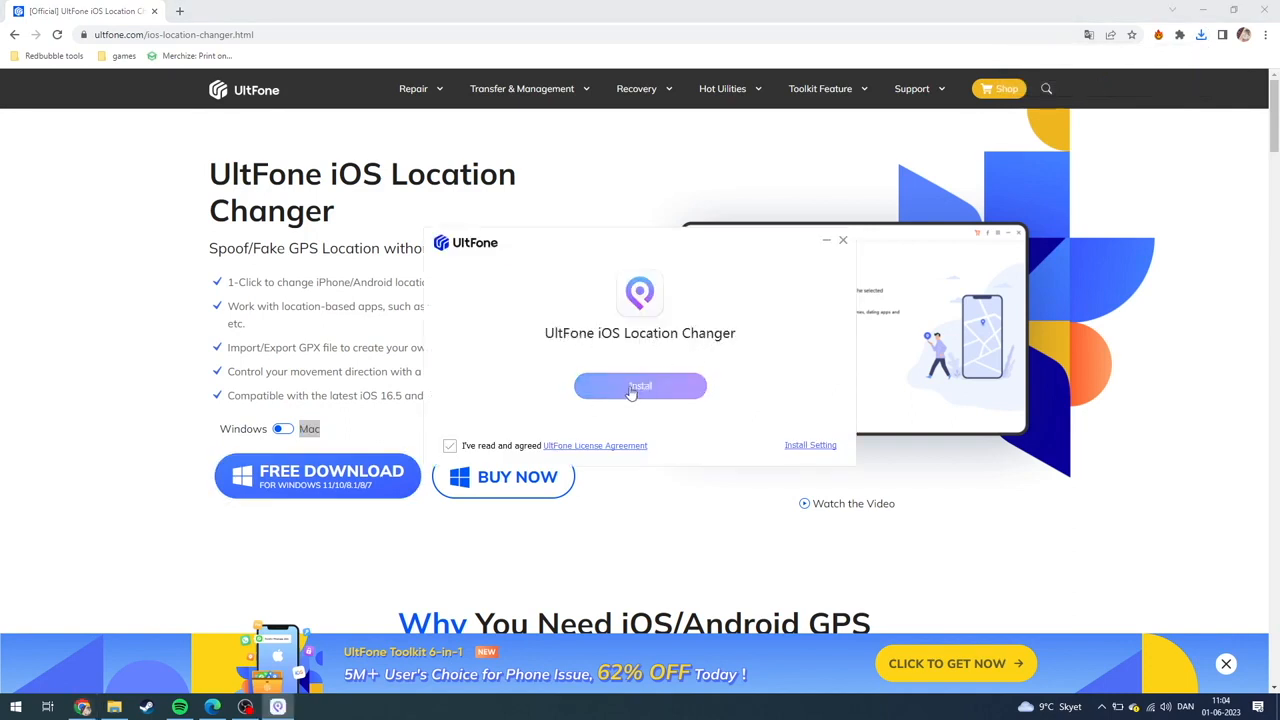
pyautogui.moveTo(512, 448)
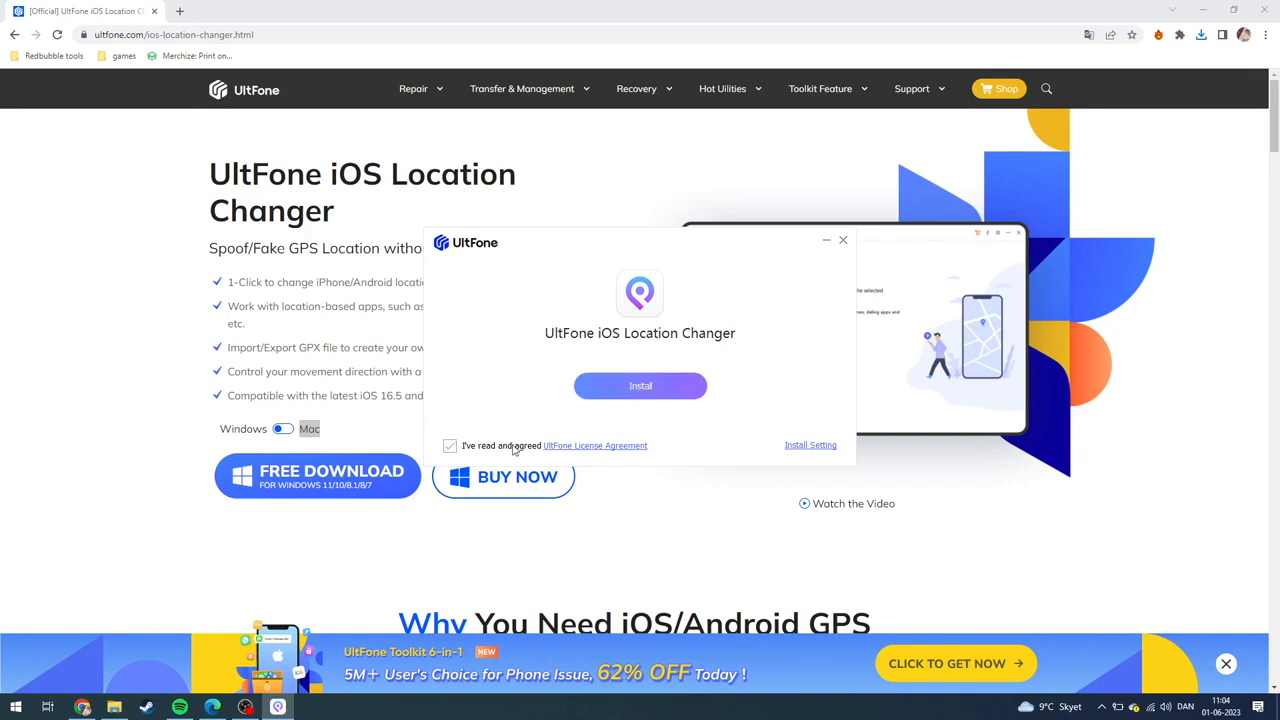
pyautogui.moveTo(640, 452)
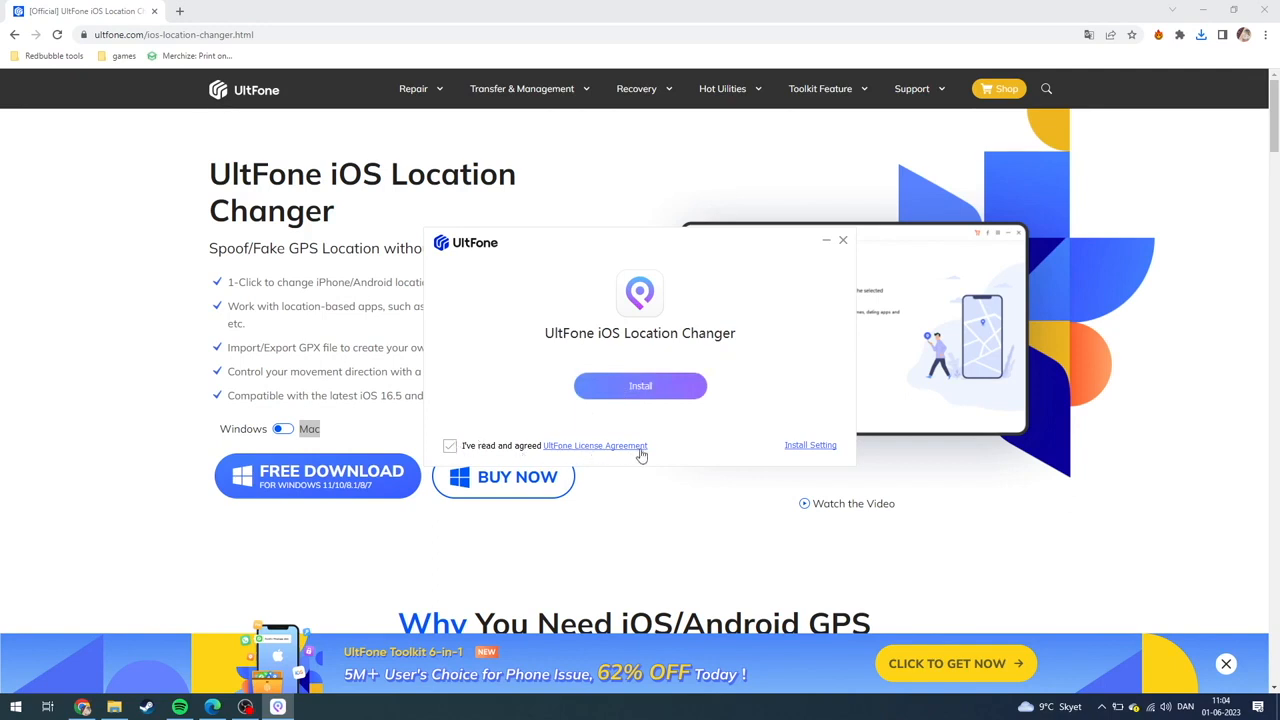
# - Install iOS Location Changer with the license agreement accepted, until Start appears
pyautogui.click(640, 386)
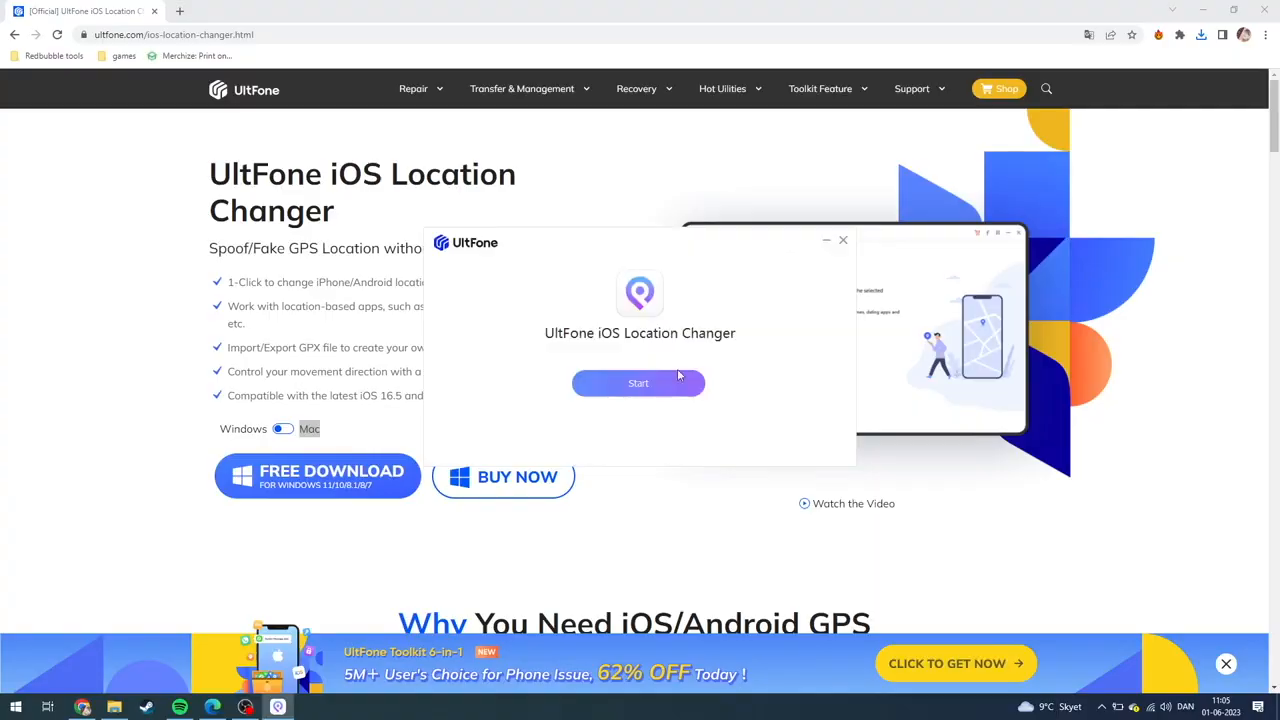
pyautogui.moveTo(560, 346)
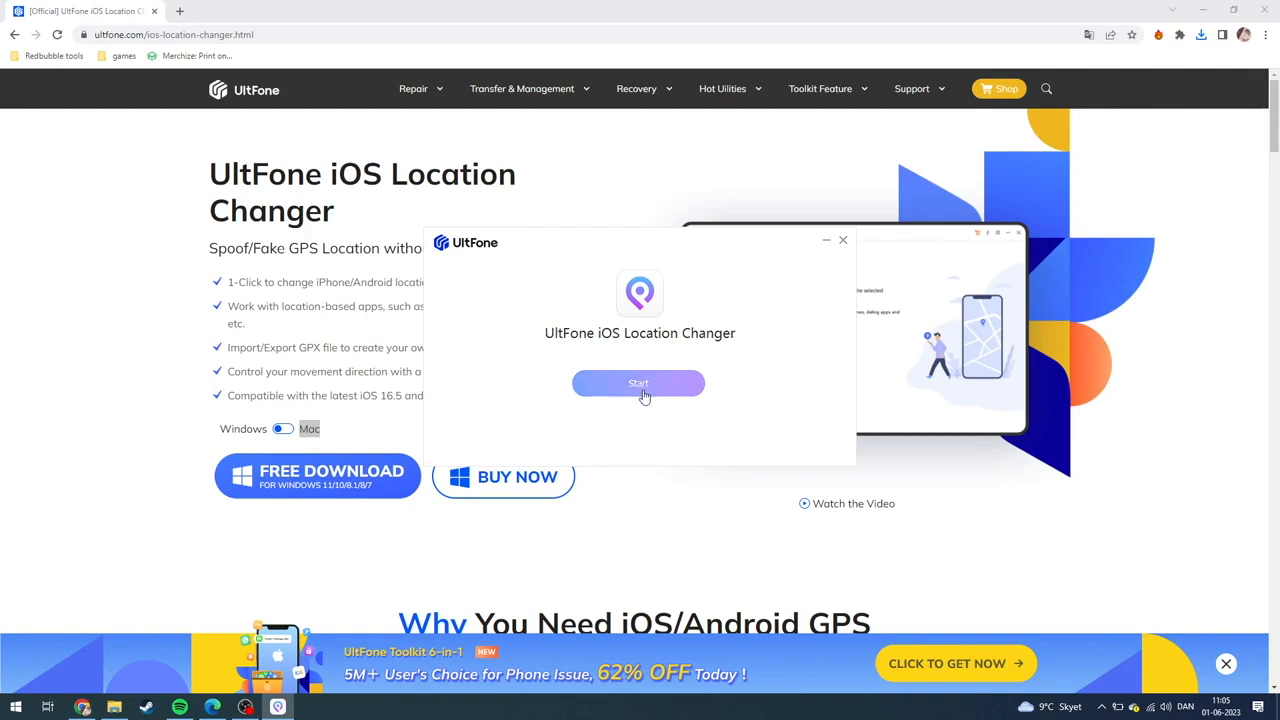
# - Launch the newly installed UltFone iOS Location Changer from the installer's Start button
pyautogui.click(638, 384)
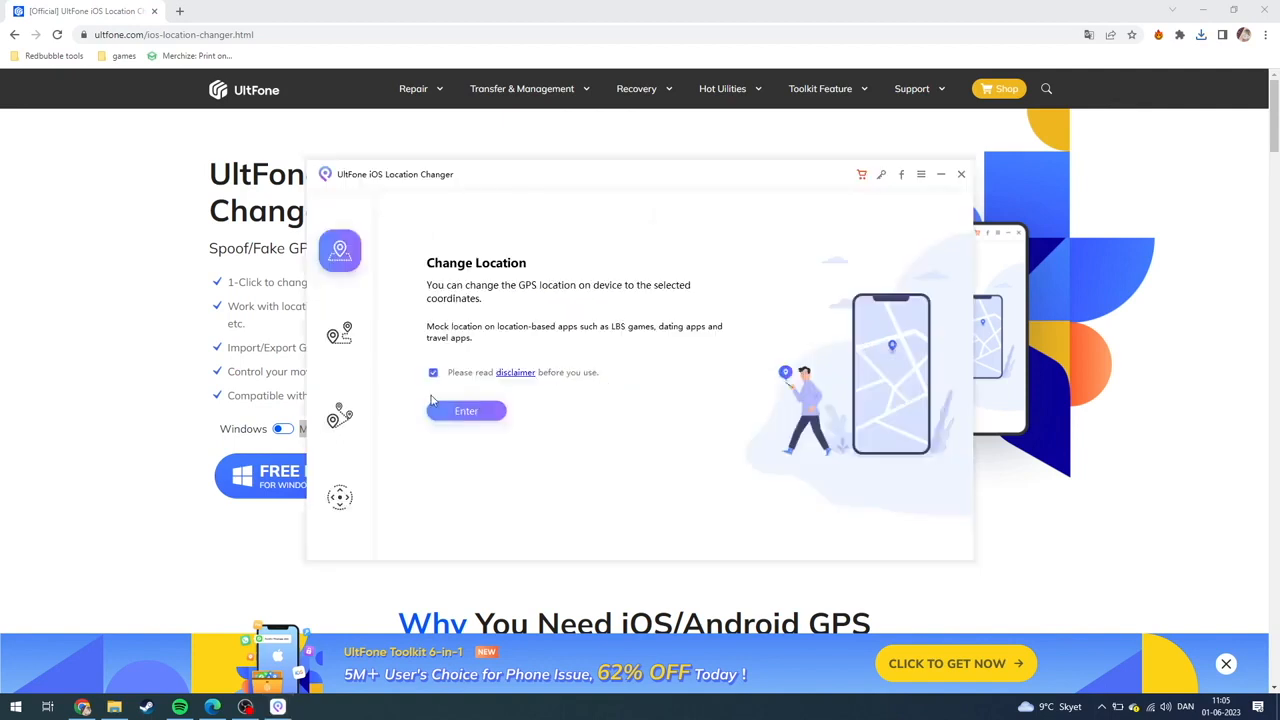
pyautogui.moveTo(438, 318)
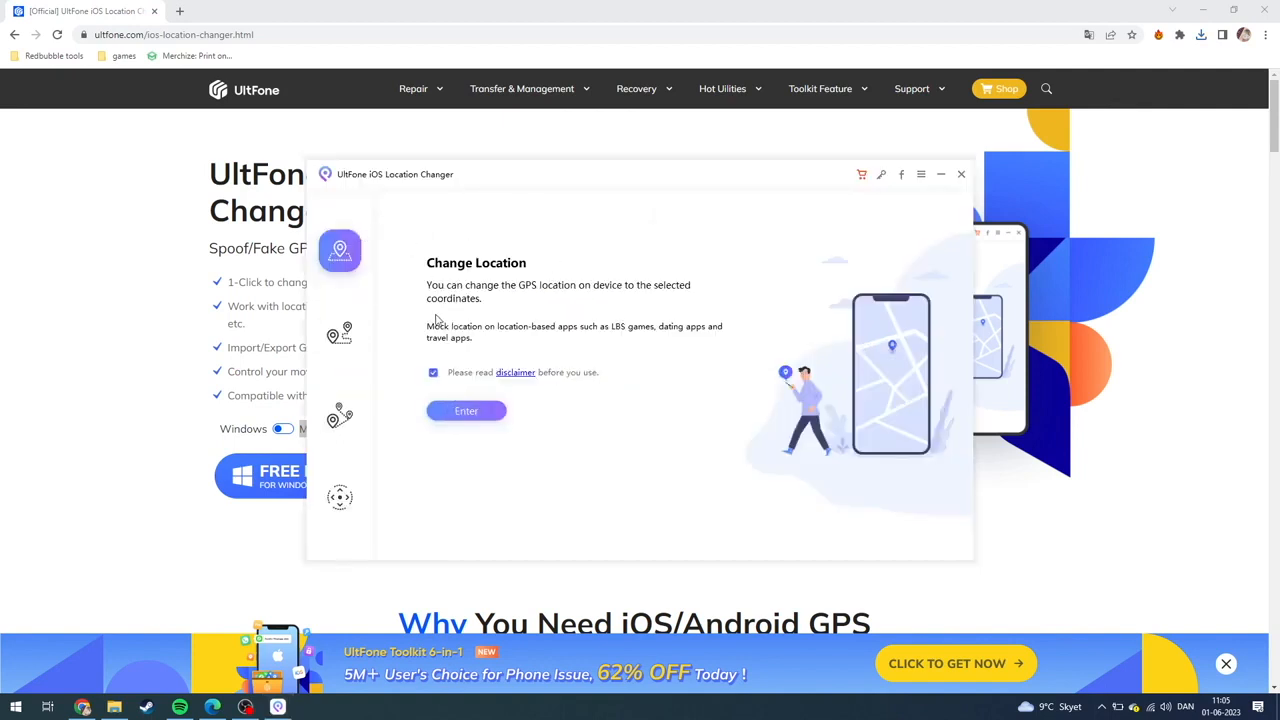
pyautogui.moveTo(460, 392)
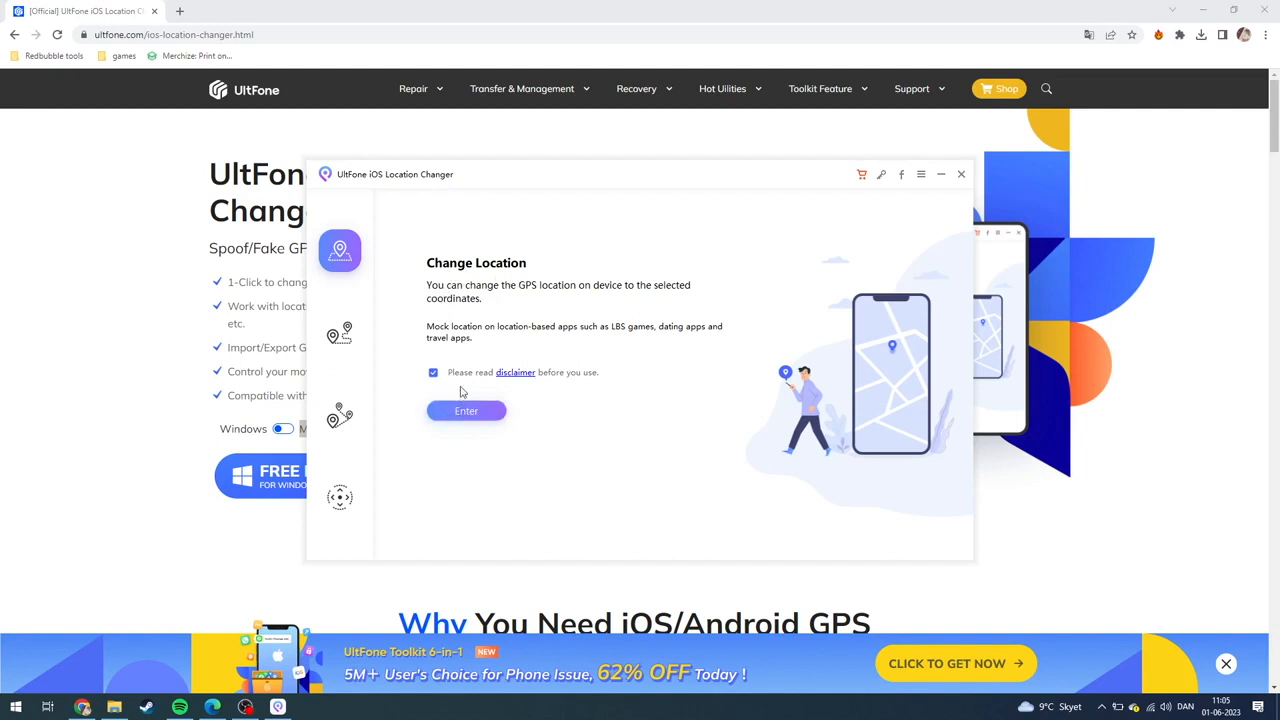
pyautogui.moveTo(516, 372)
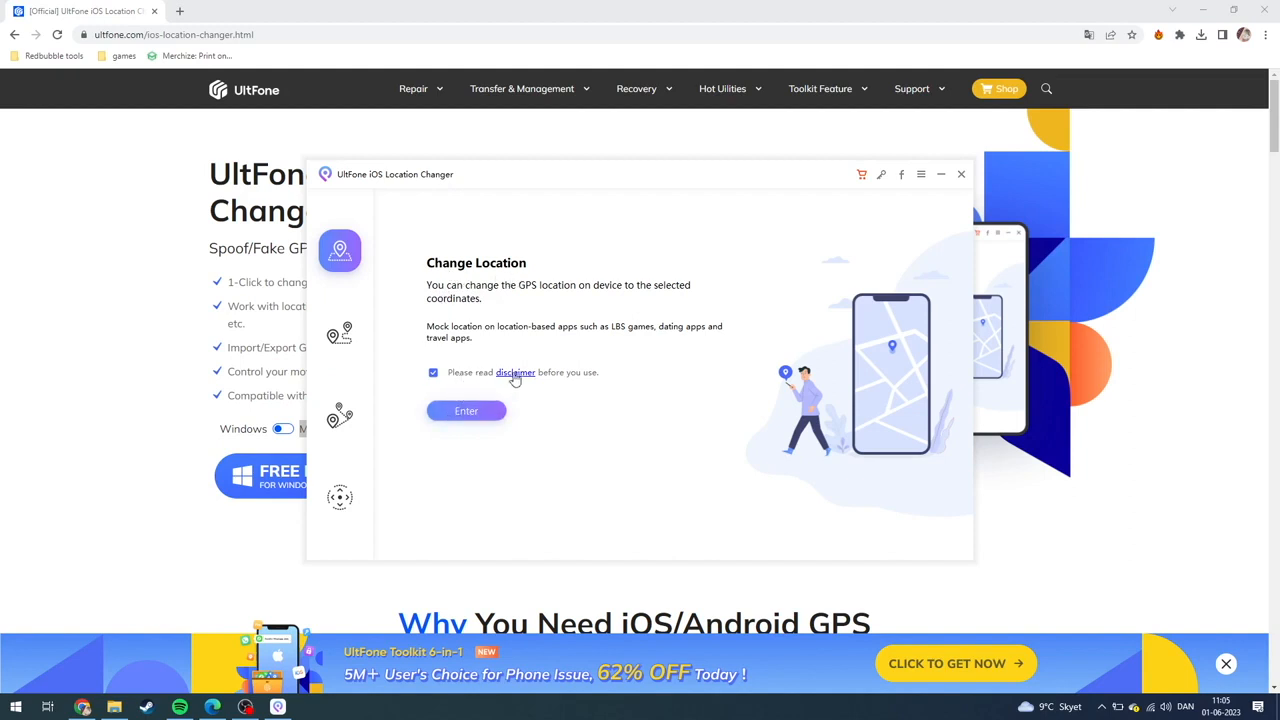
pyautogui.moveTo(506, 404)
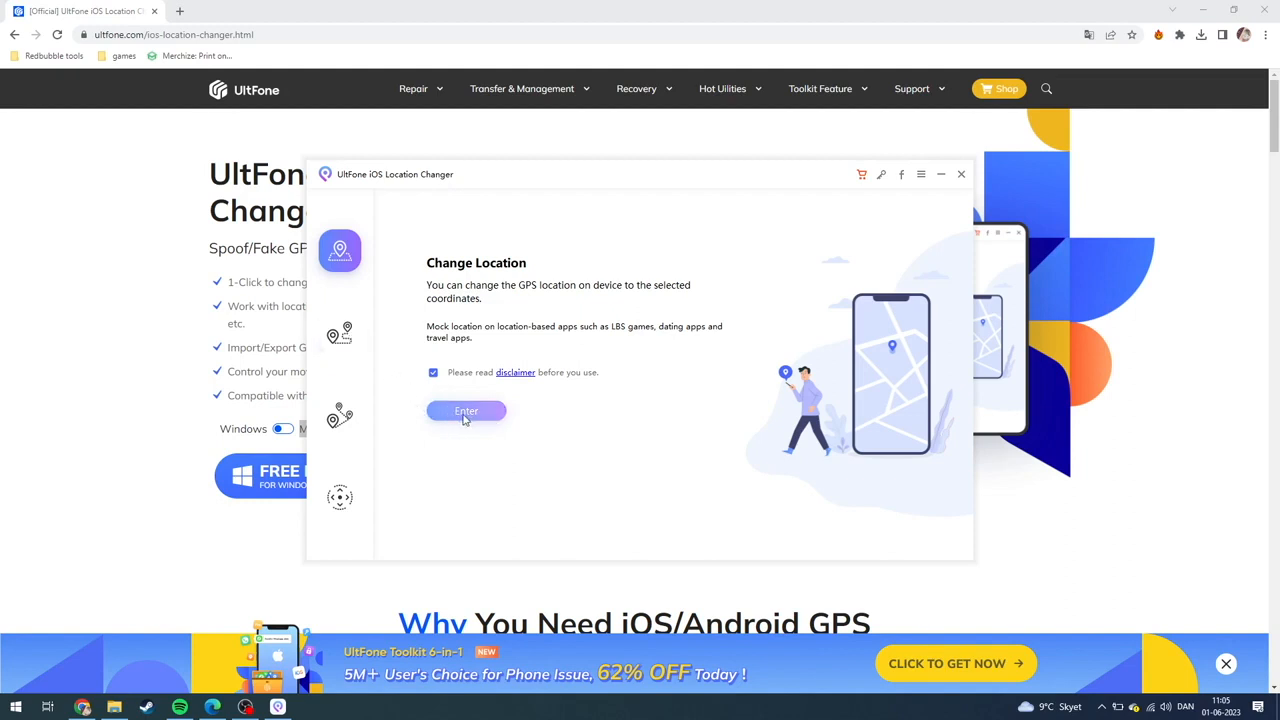
# - Enter Change Location mode with the disclaimer accepted, reaching the connect-device prompt
pyautogui.click(466, 412)
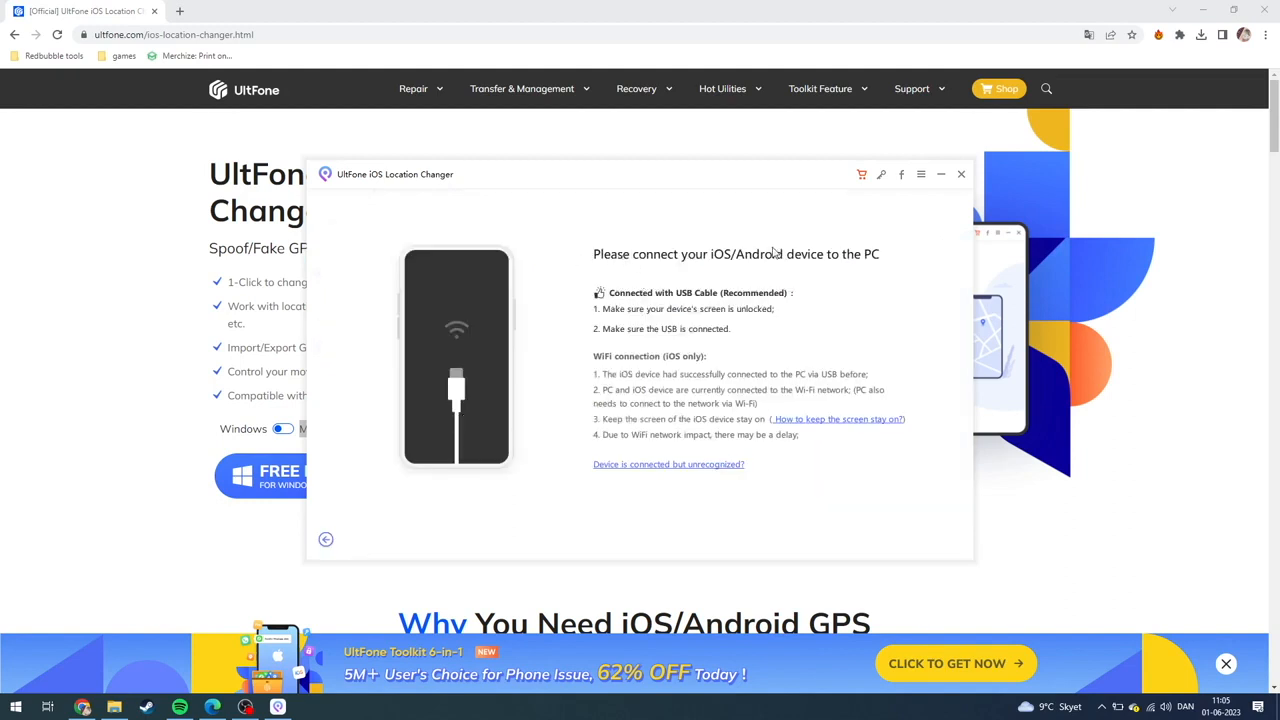
pyautogui.moveTo(690, 284)
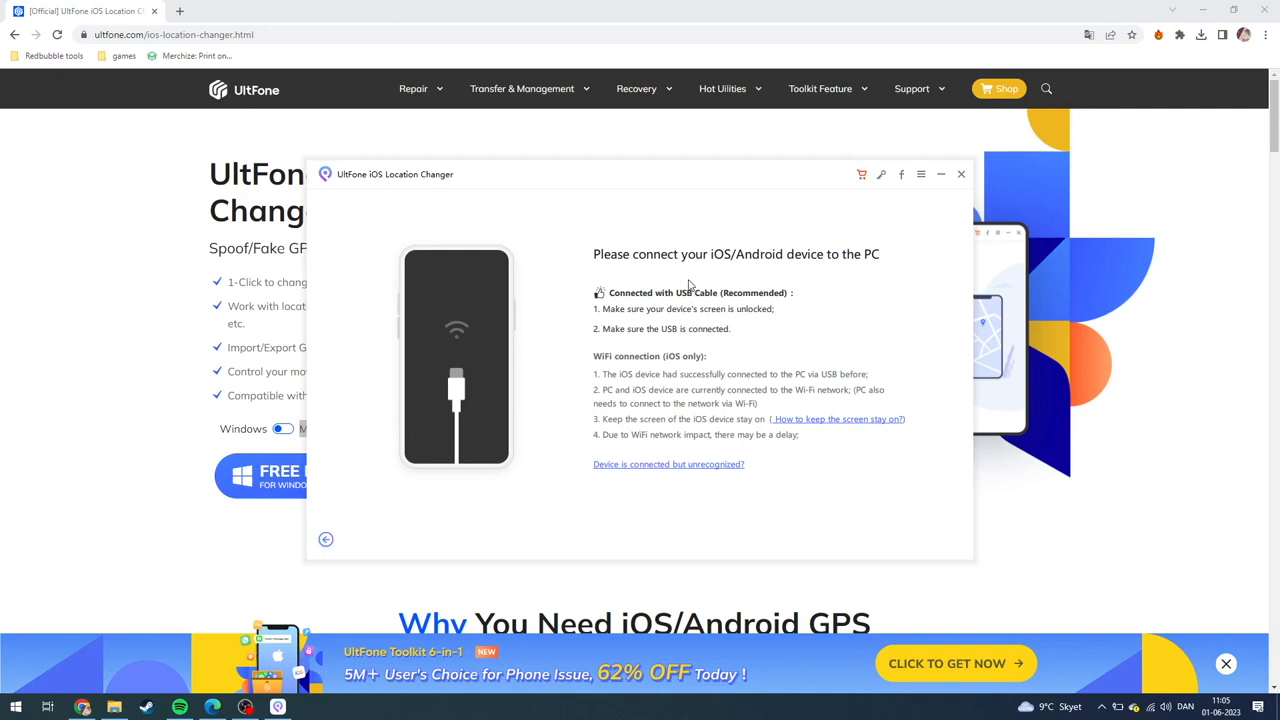